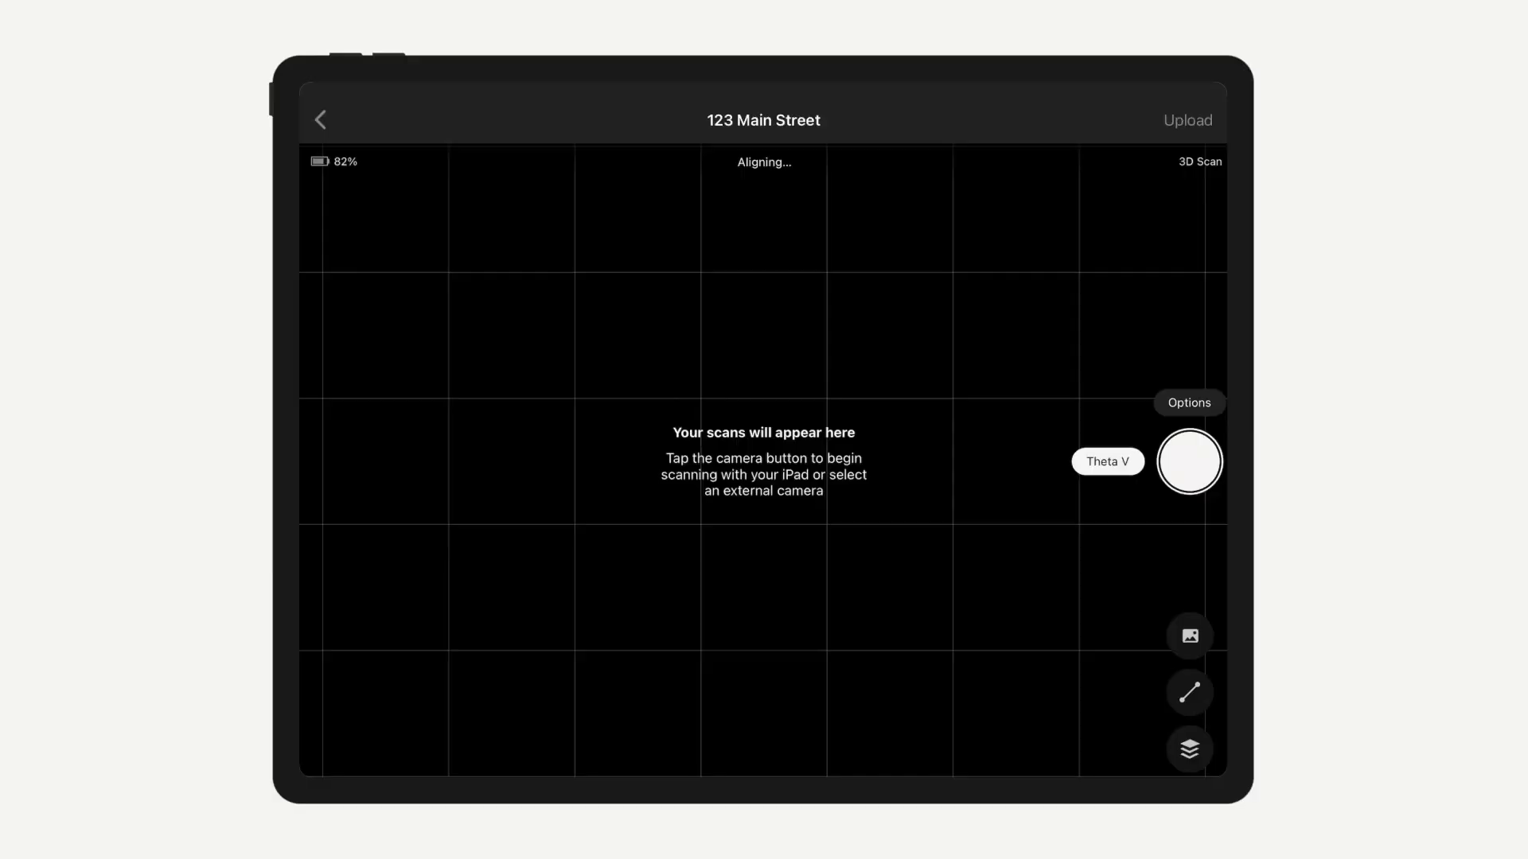
Step: Tap the shutter to capture scans of 123 Main Street with the connected camera
left_click(1188, 460)
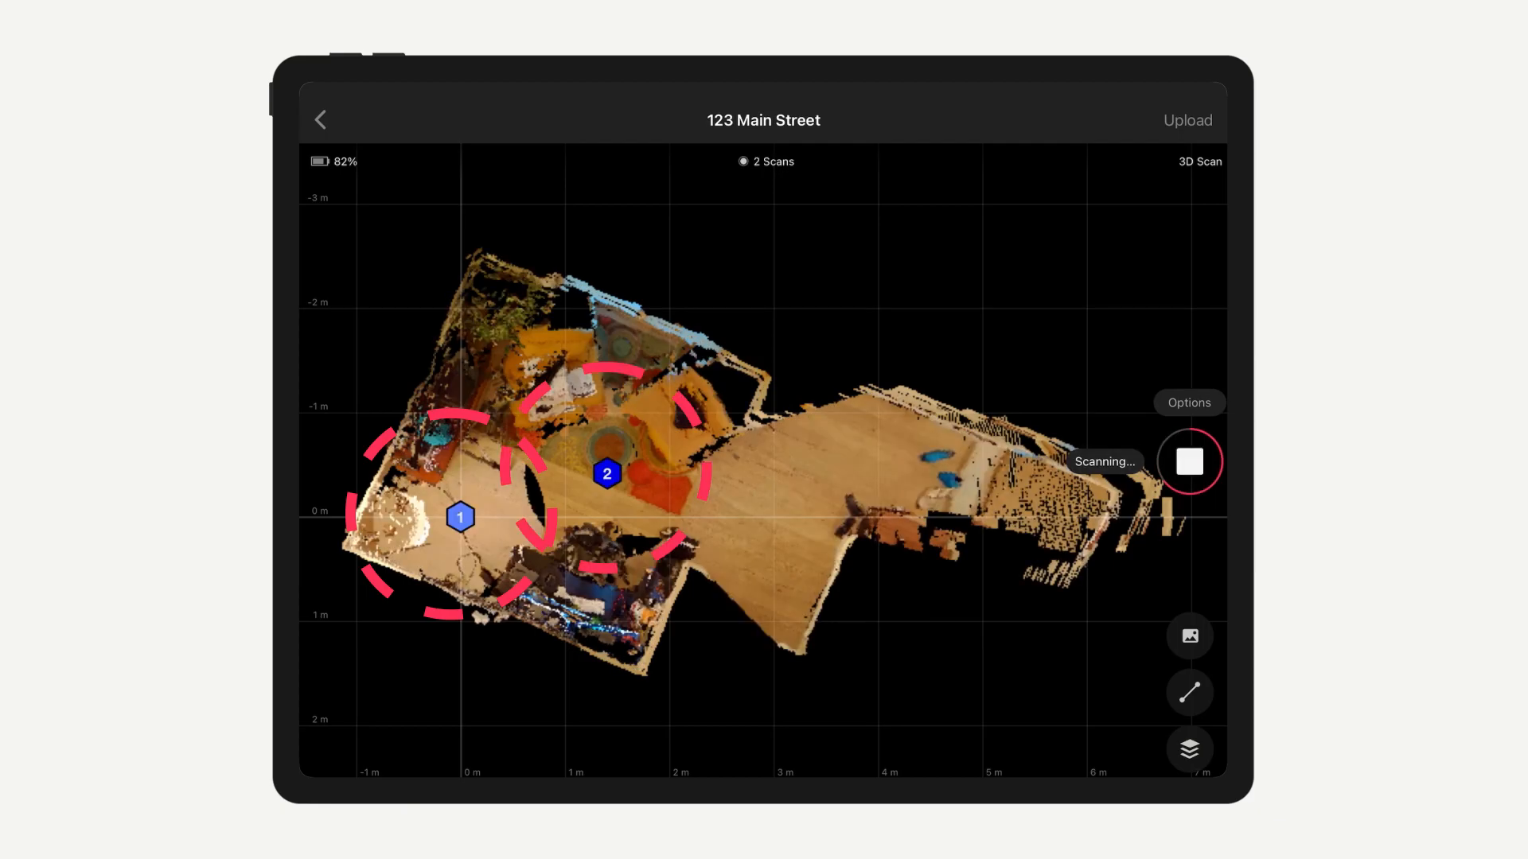
left_click(1189, 461)
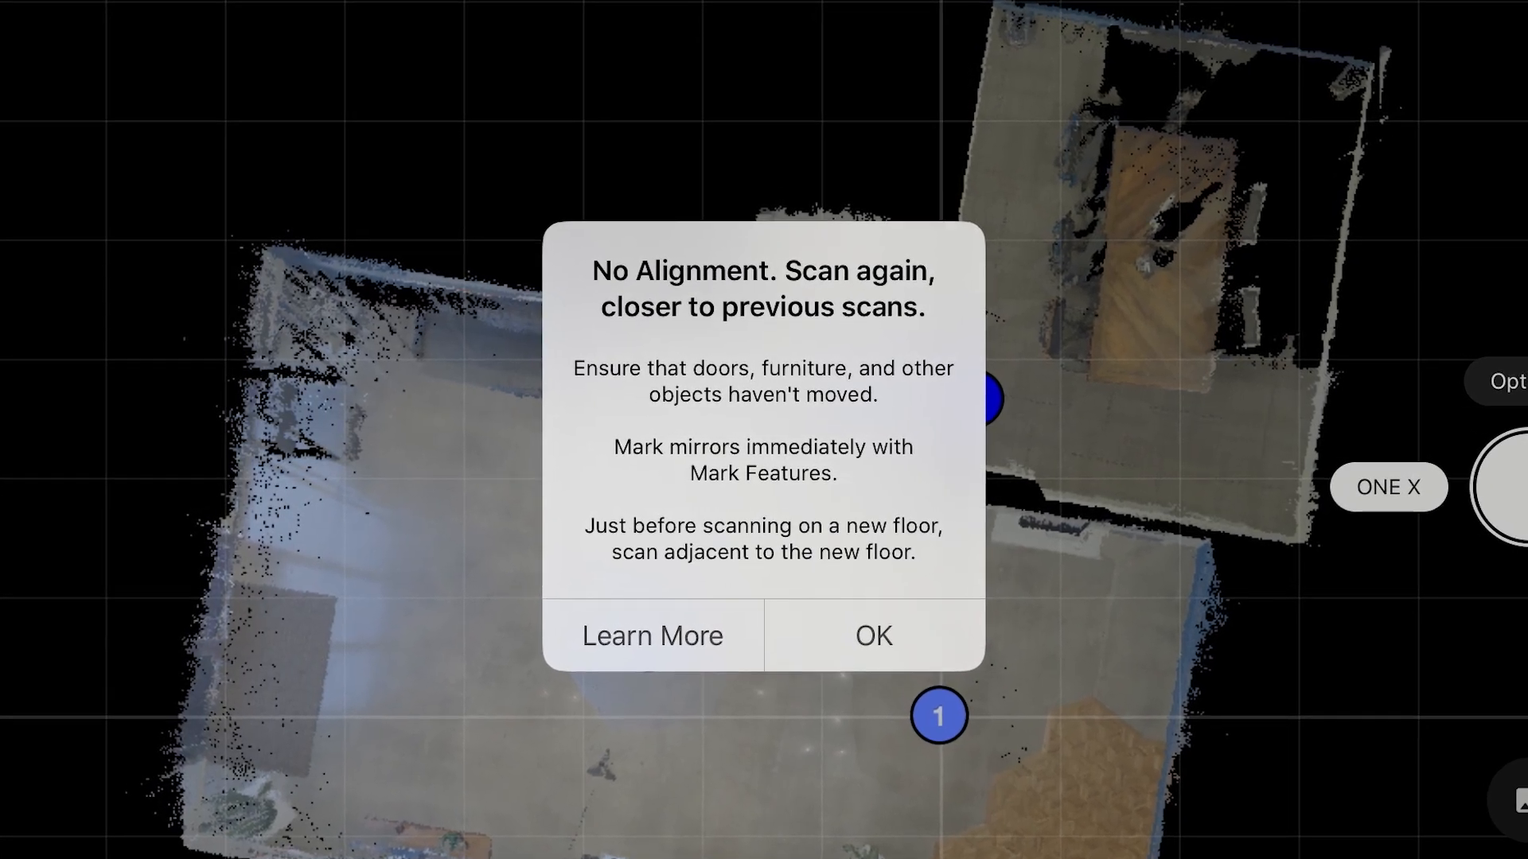
Step: Dismiss the No Alignment warnings and retry the scan closer to previous scans
left_click(869, 635)
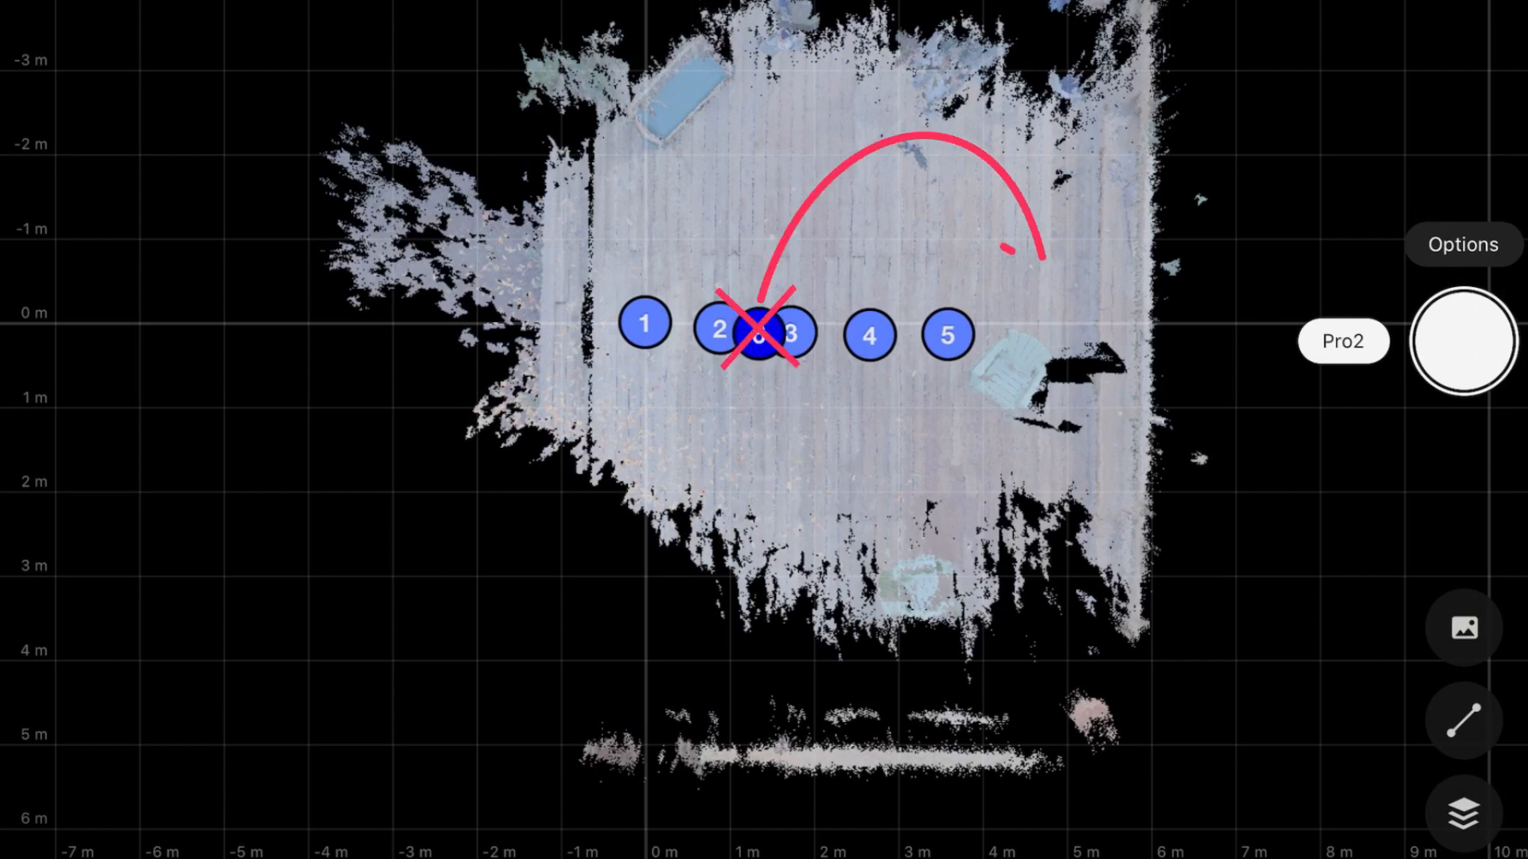
left_click(1461, 341)
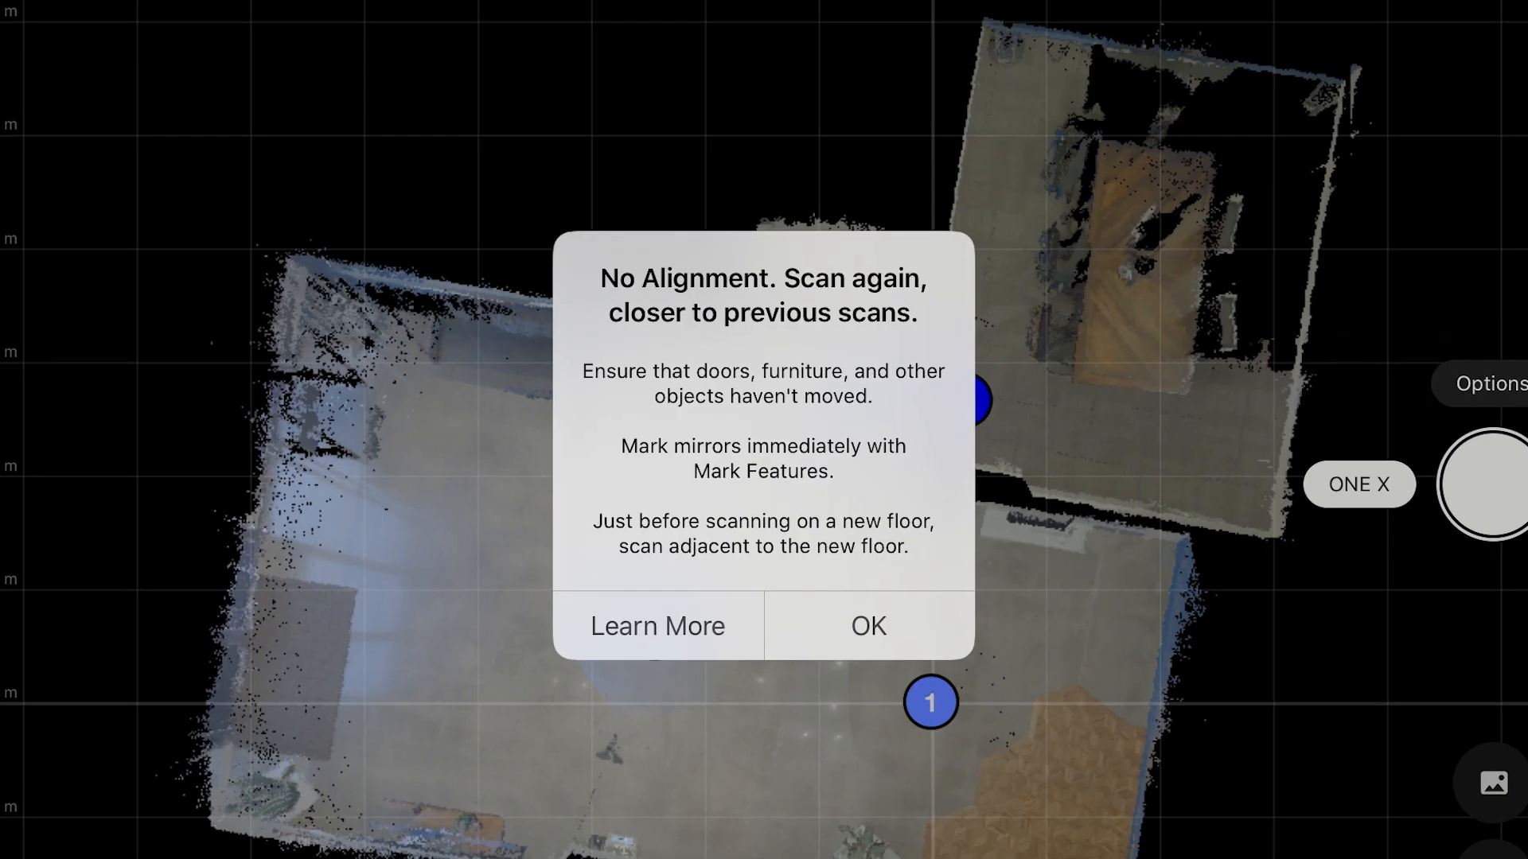
left_click(865, 625)
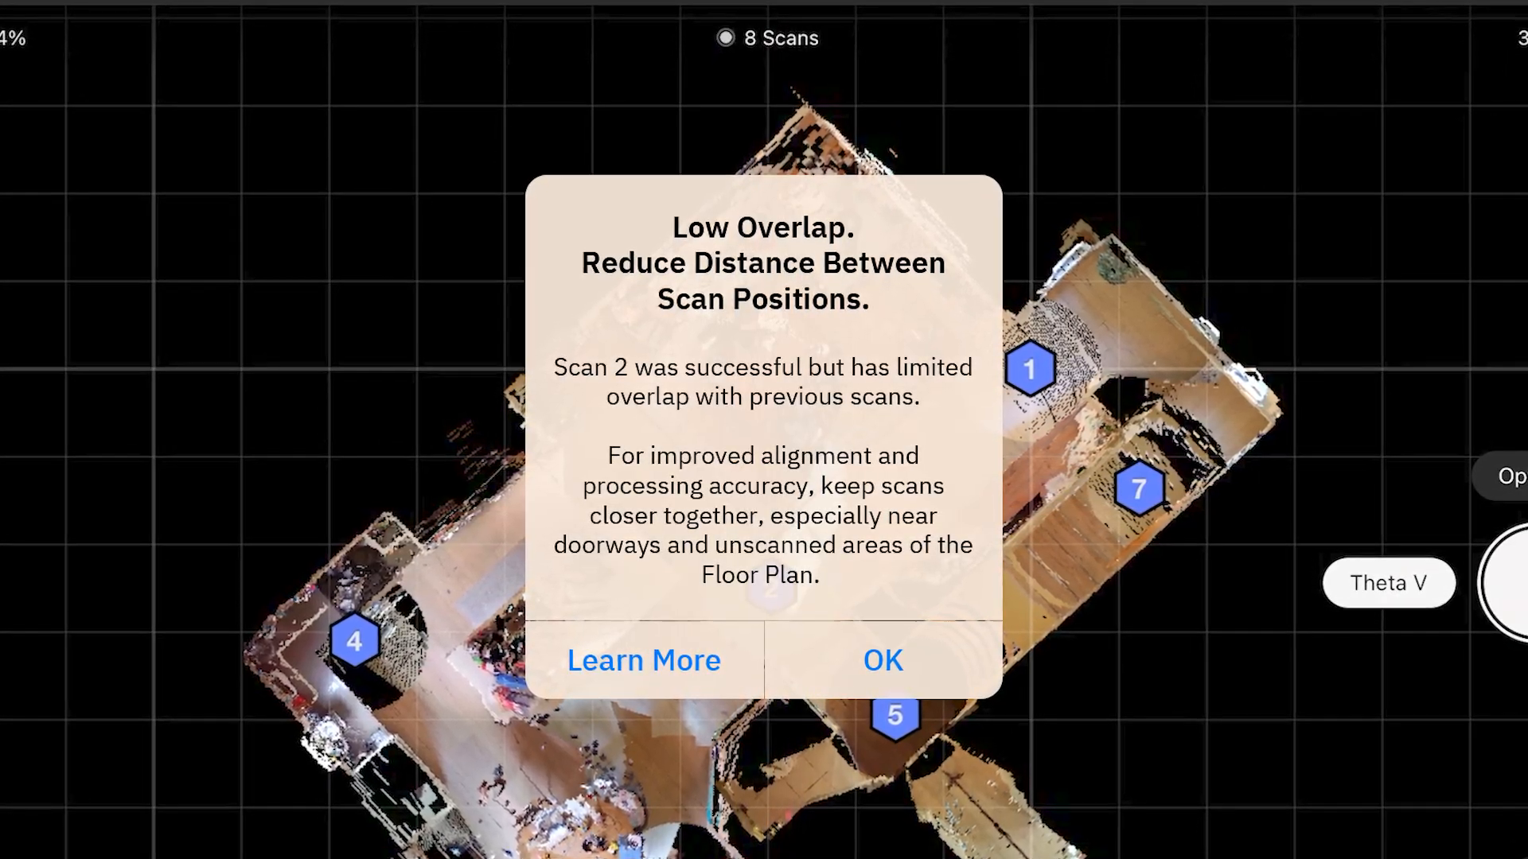
Step: Tap OK on the Low Overlap alert for scan 2
left_click(878, 660)
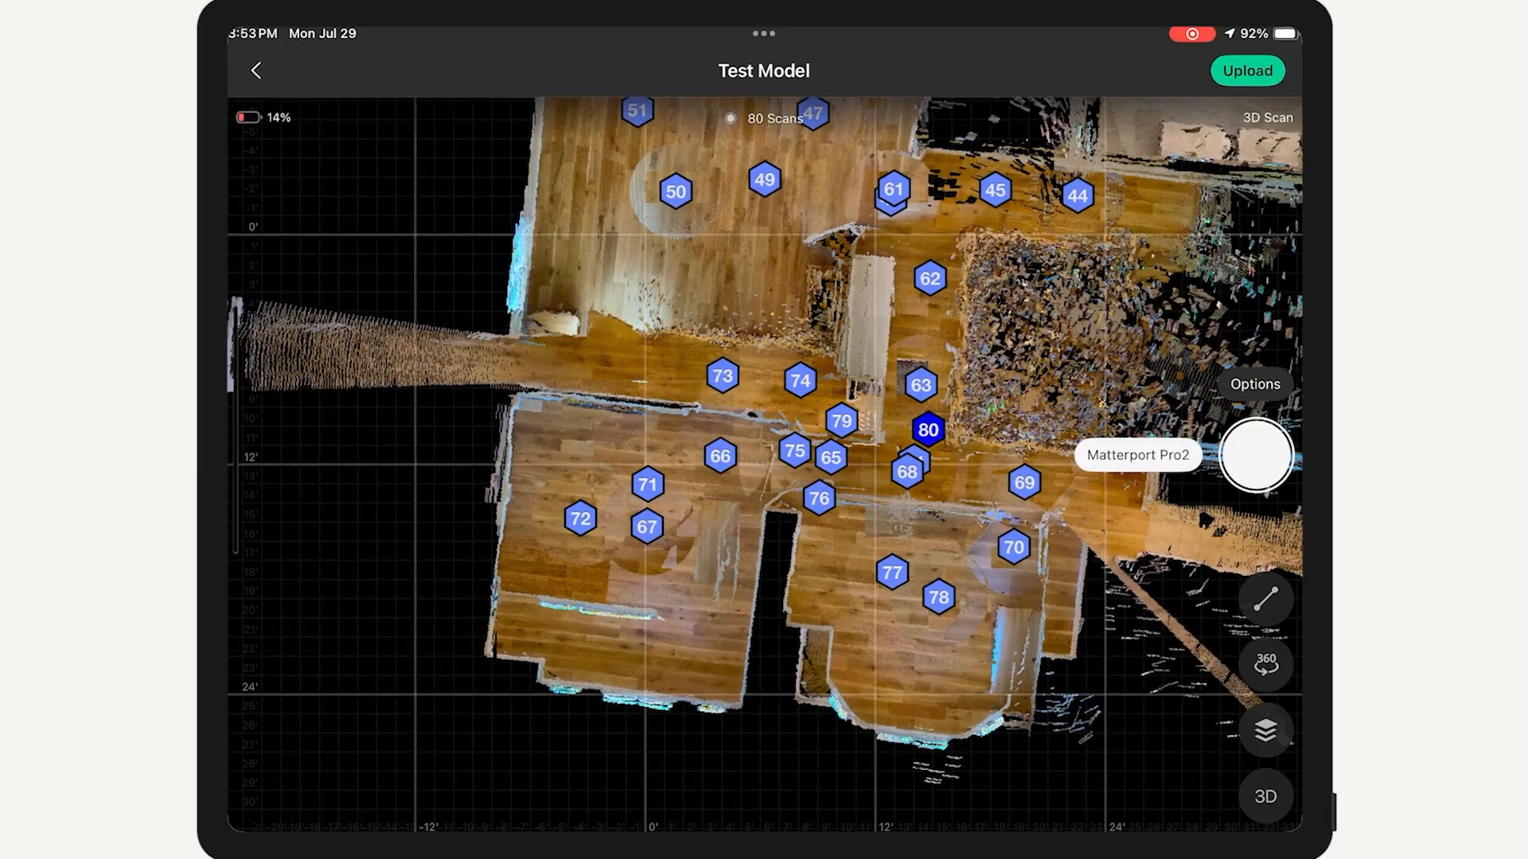
Step: Select scan 71 on the minimap and choose Realign Scan
left_click(646, 485)
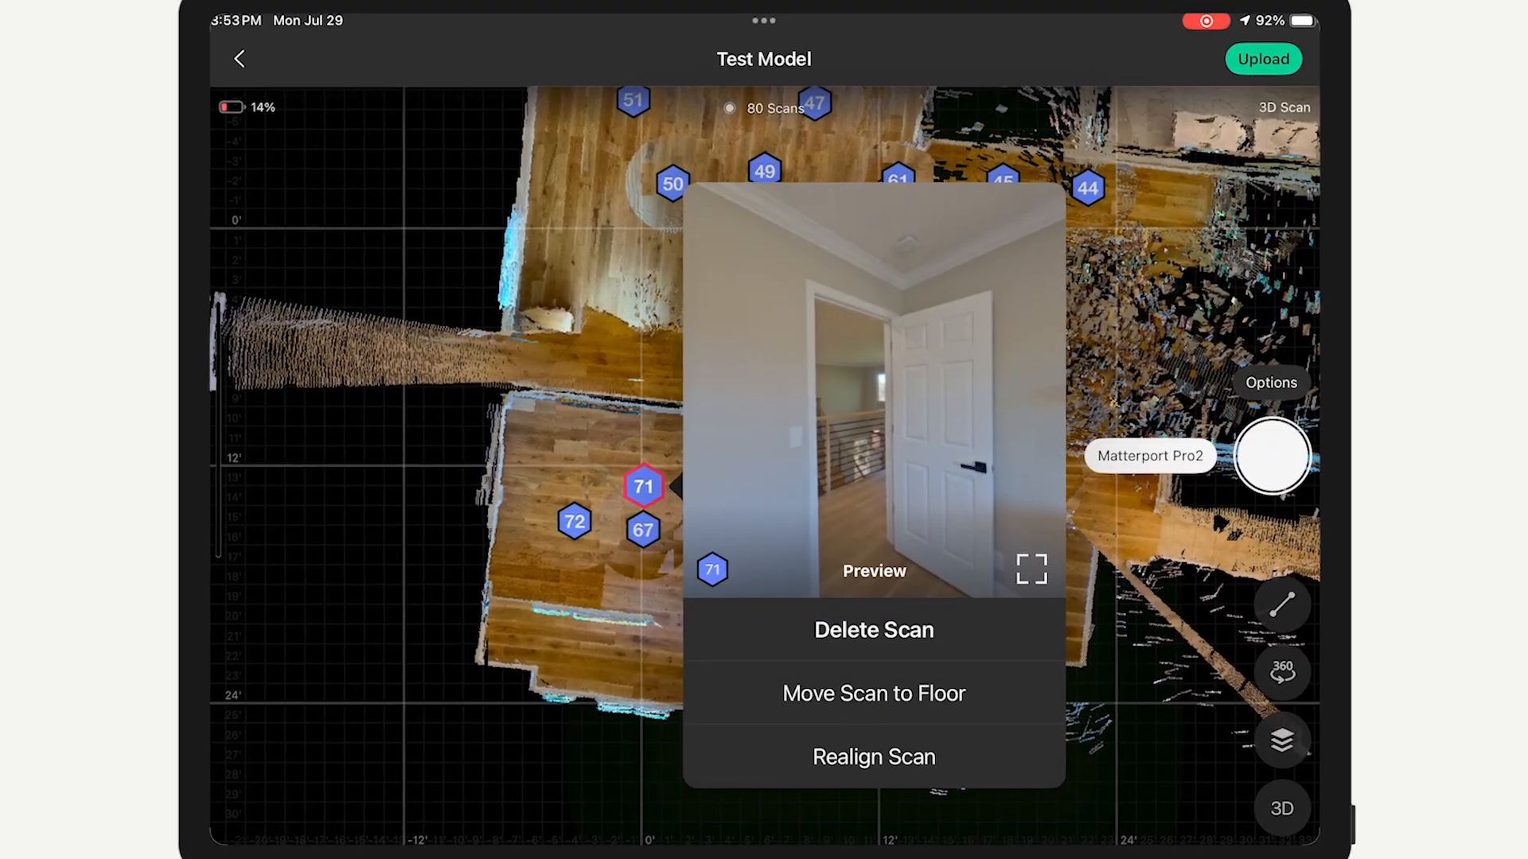
left_click(872, 756)
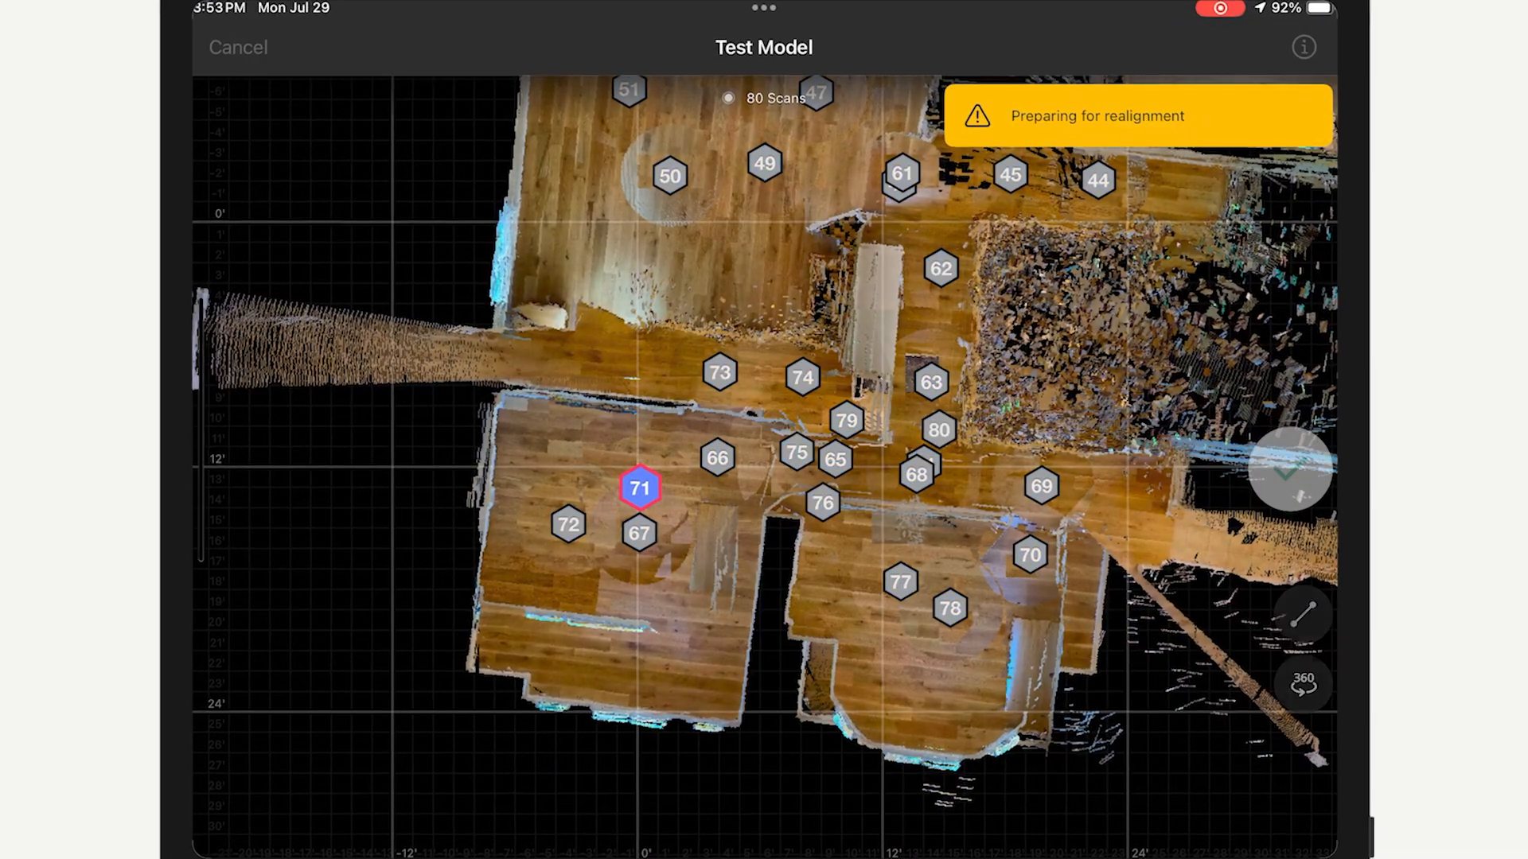